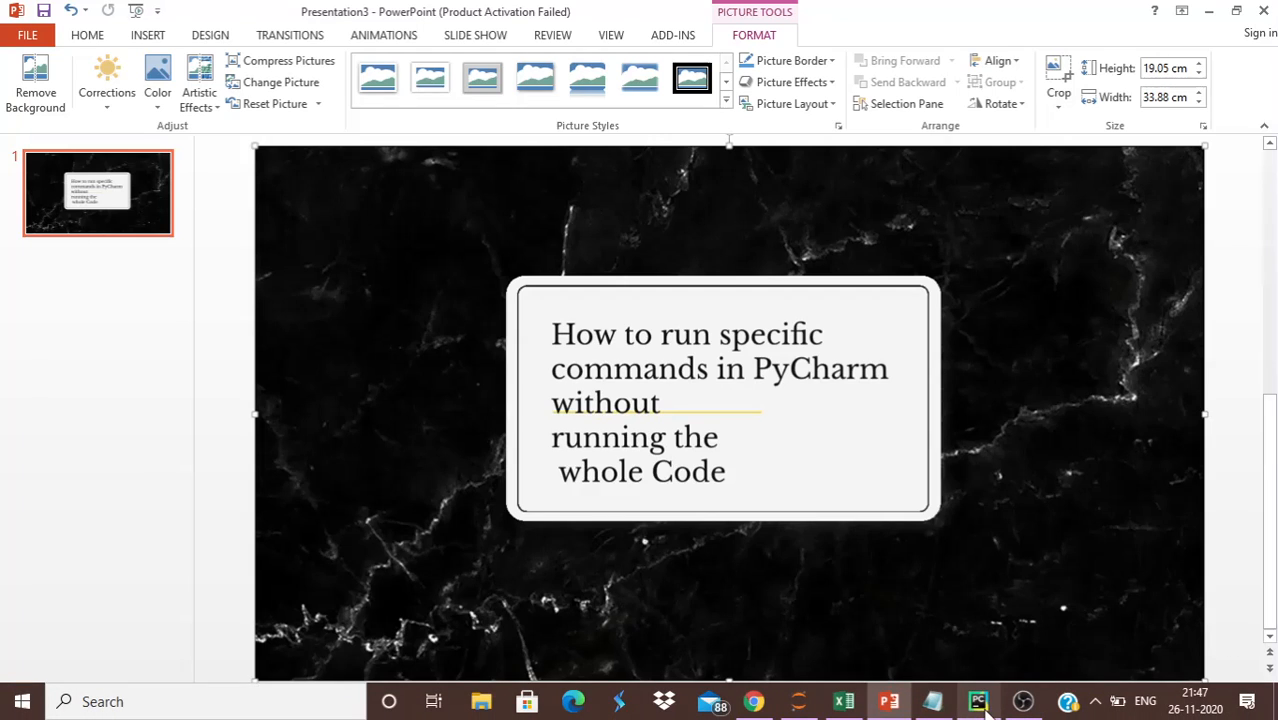
Switch from the PowerPoint slide to the PyCharm pythonProject window with intro.py open.
click(978, 700)
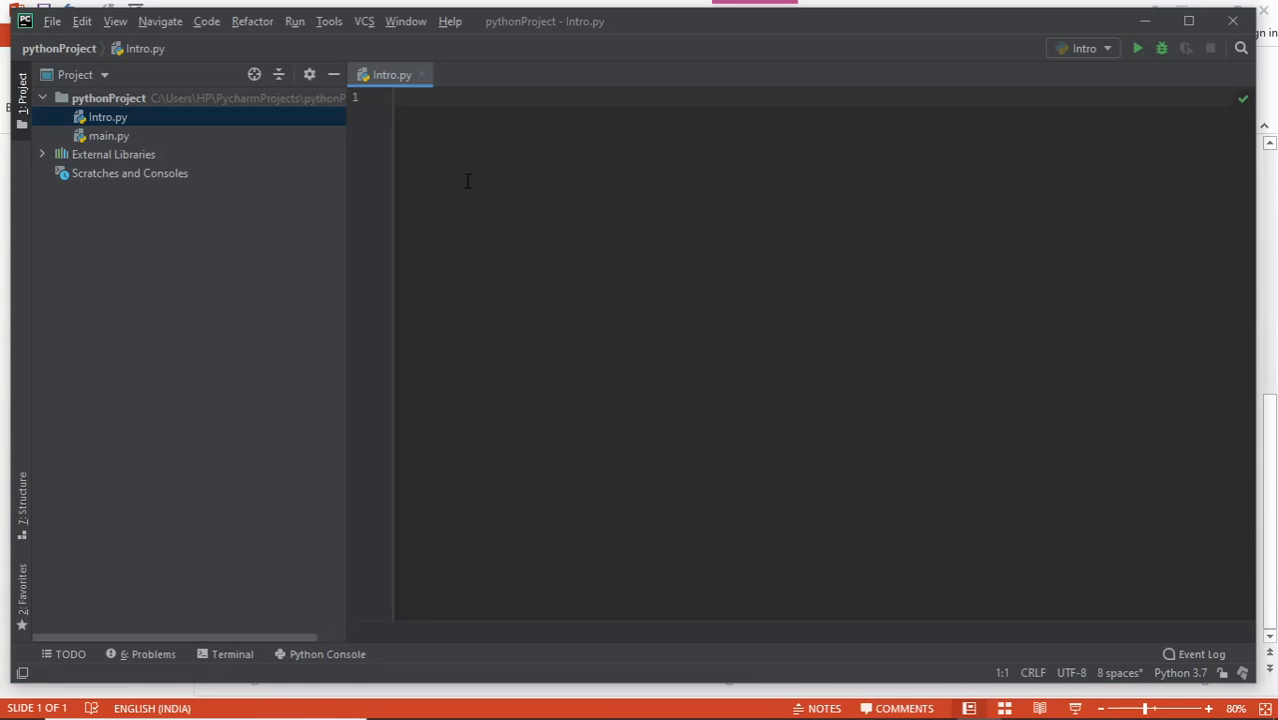
mouse_move(572, 224)
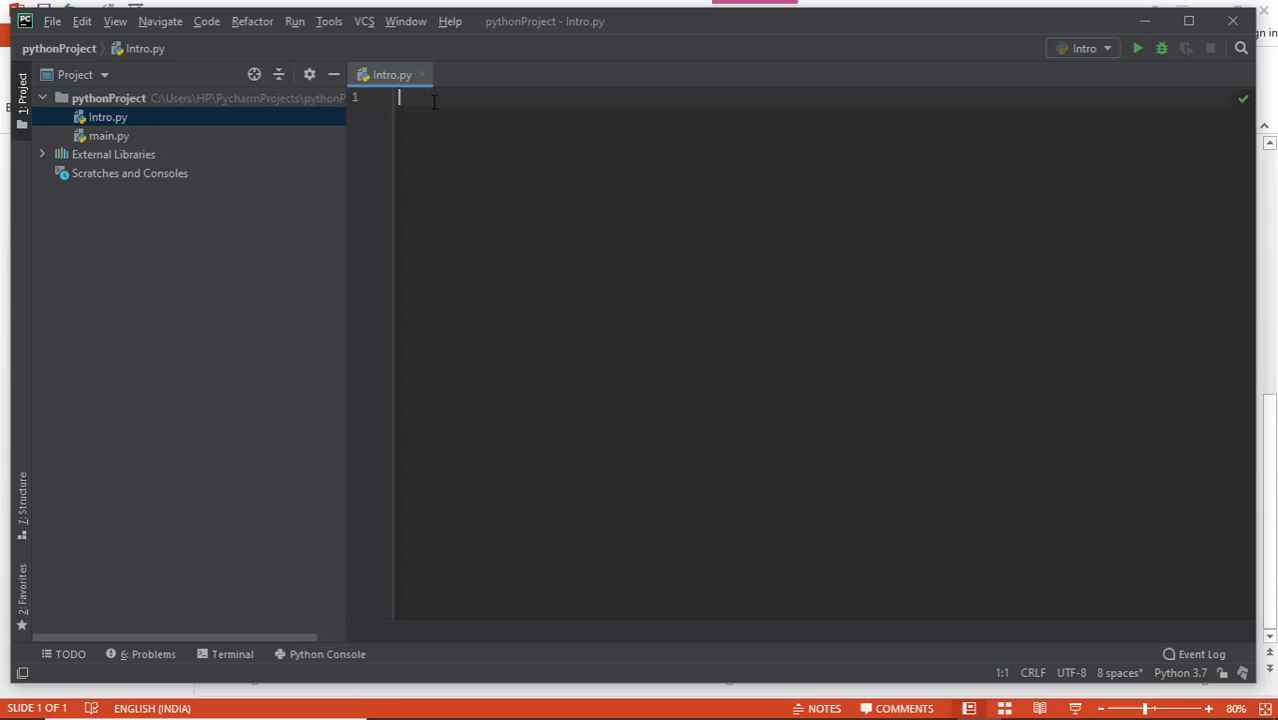
Write print('Hi all') and print('I like Python and R') in intro.py, fixing the 'nad' typo.
text(print)
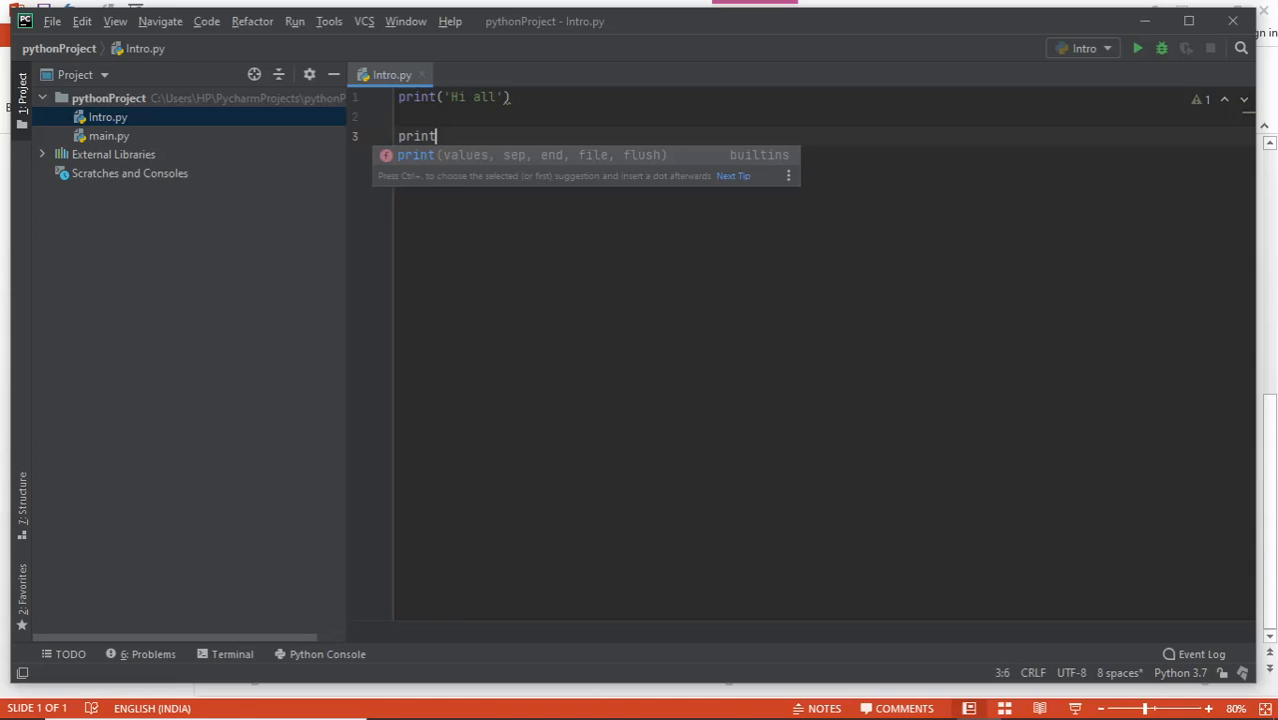
text((')
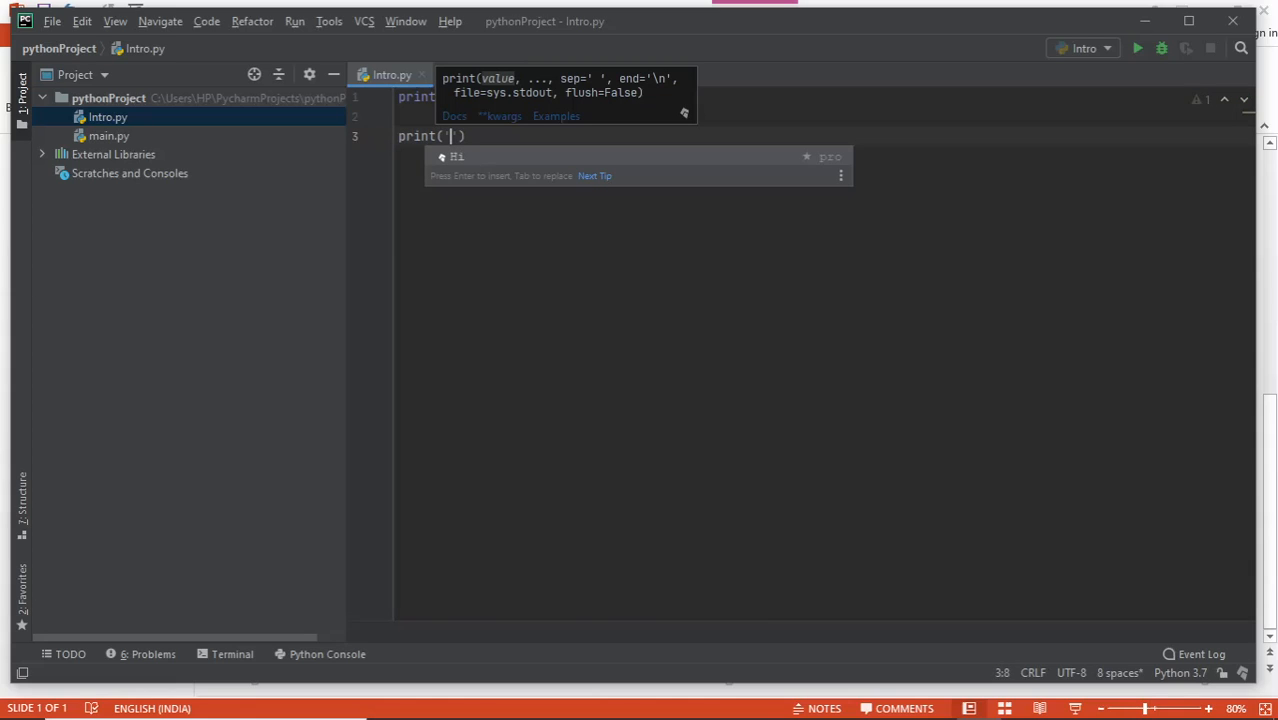
text(I like)
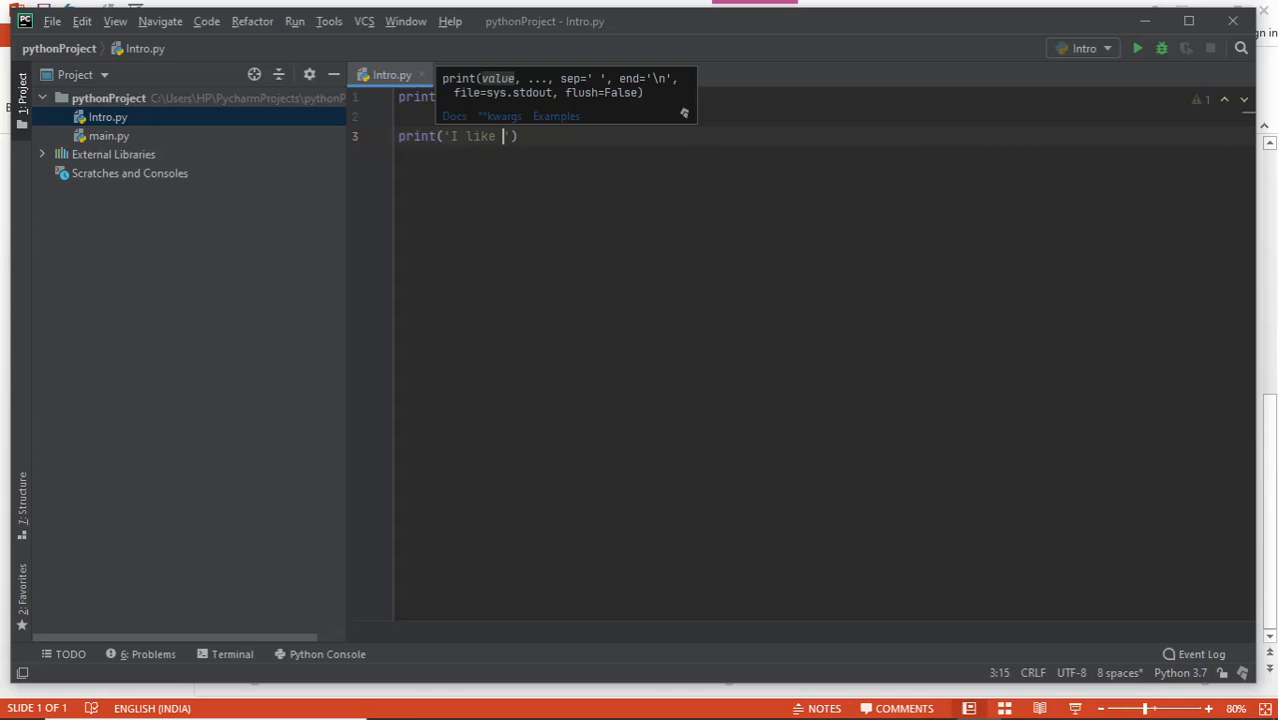
text(Python nad)
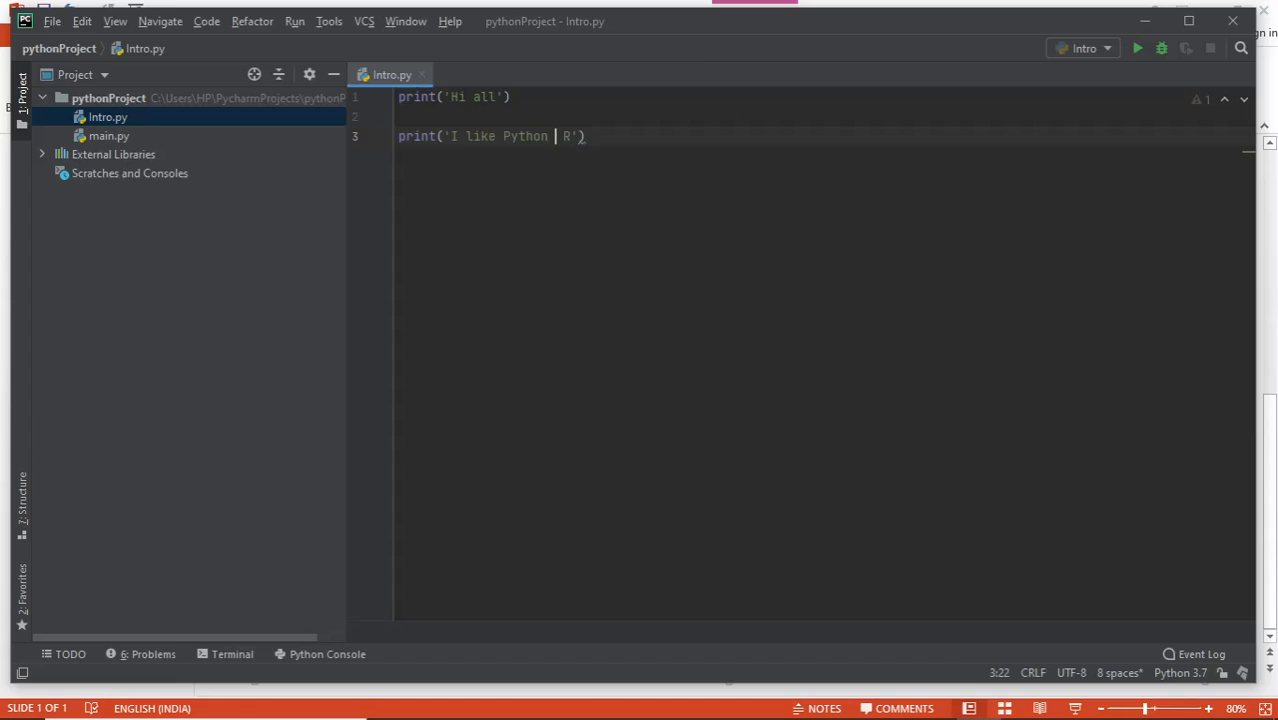
text(and)
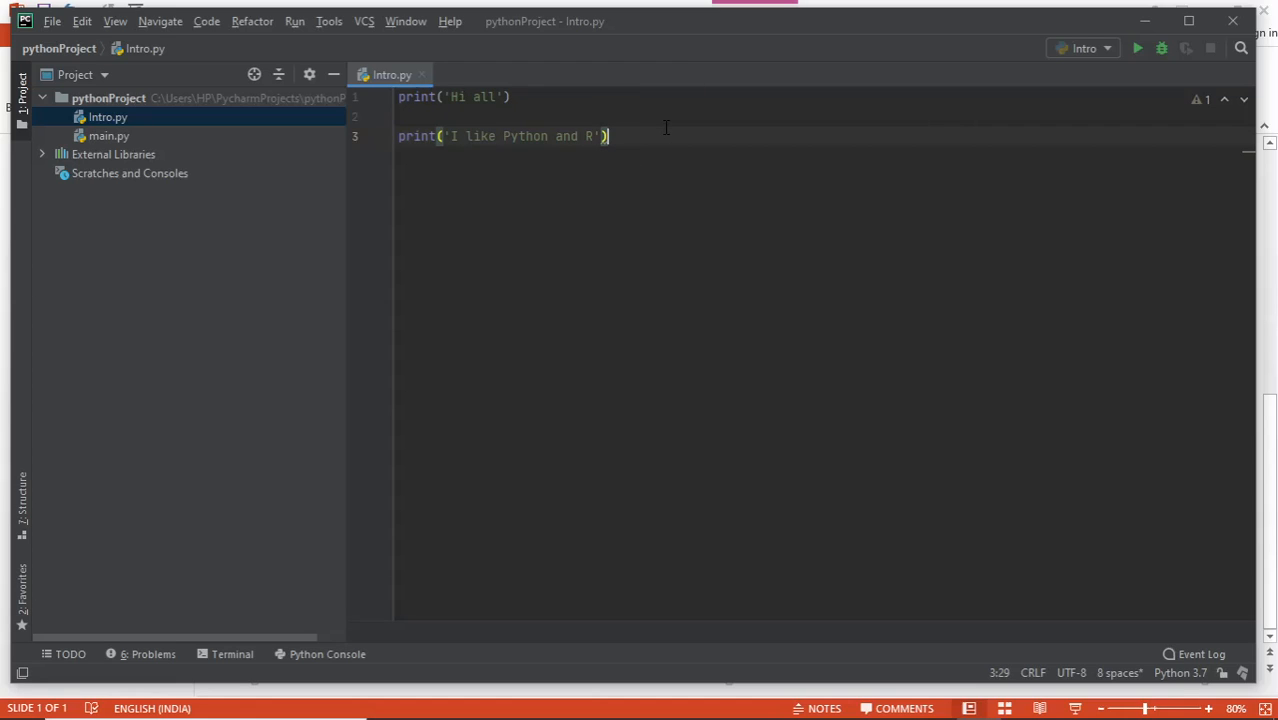
Run the Intro script so the console prints Hi all and I like Python and R.
click(294, 20)
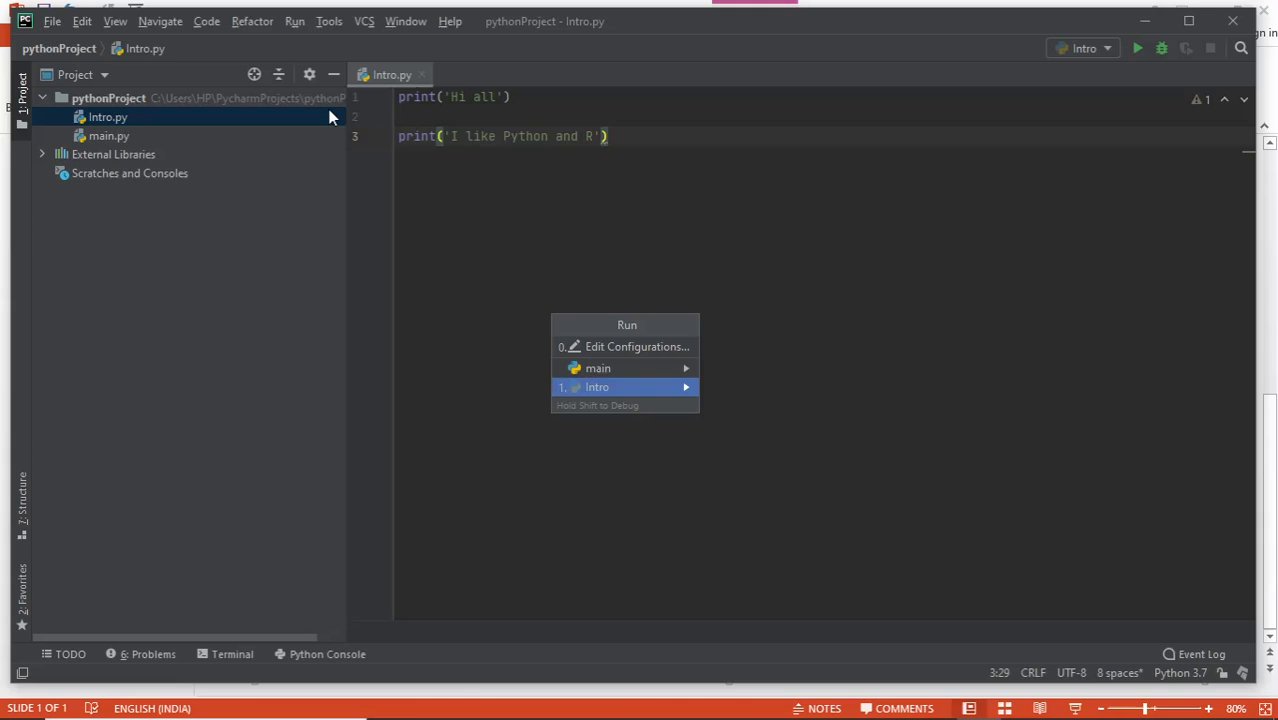
mouse_move(602, 388)
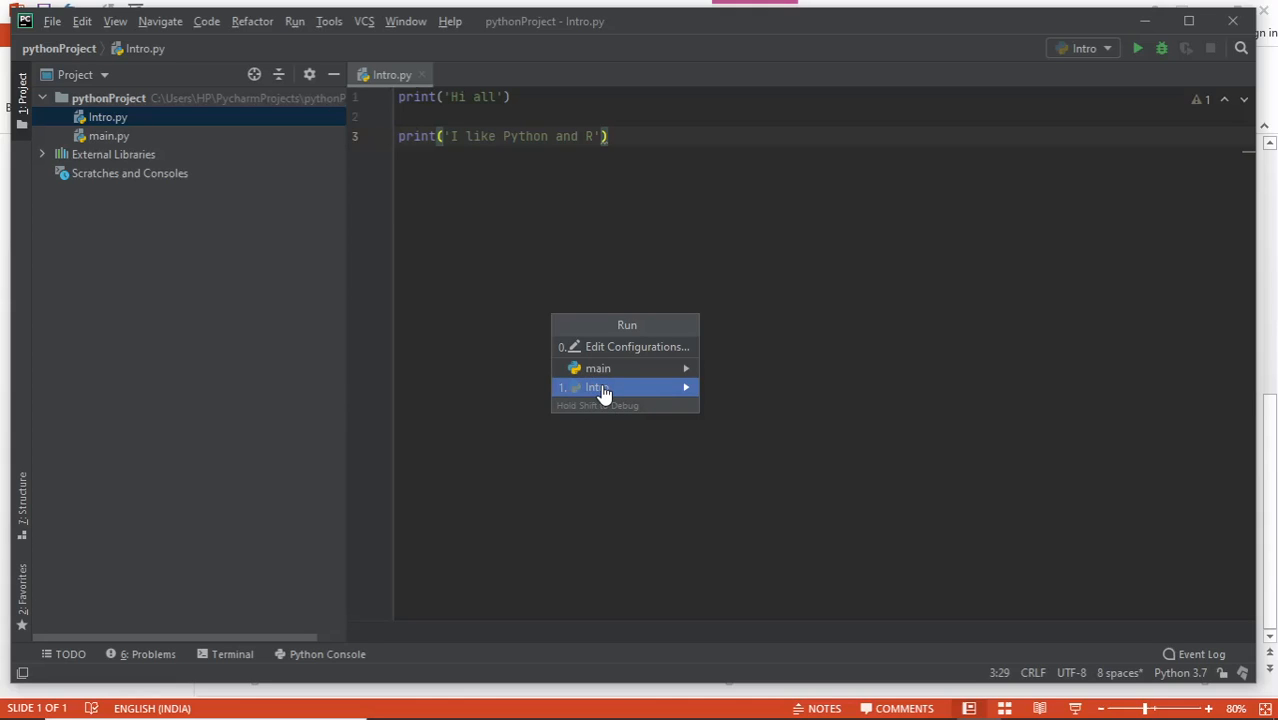
click(596, 388)
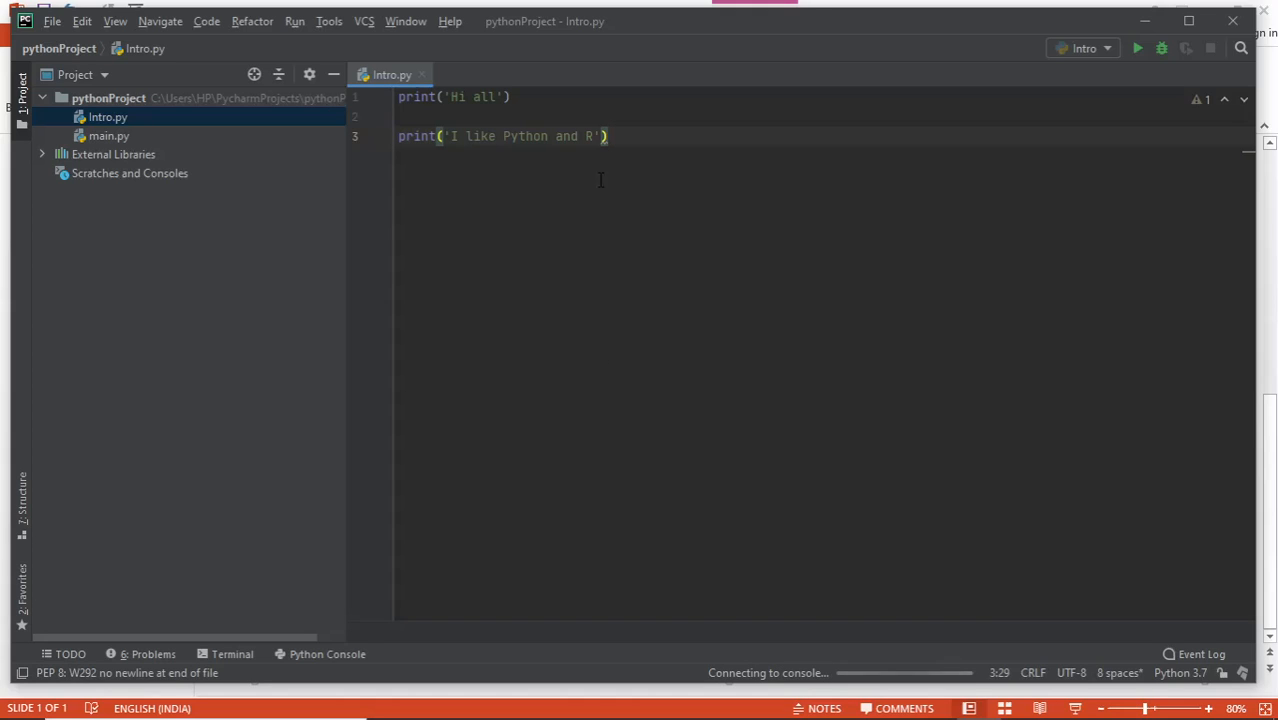
mouse_move(294, 20)
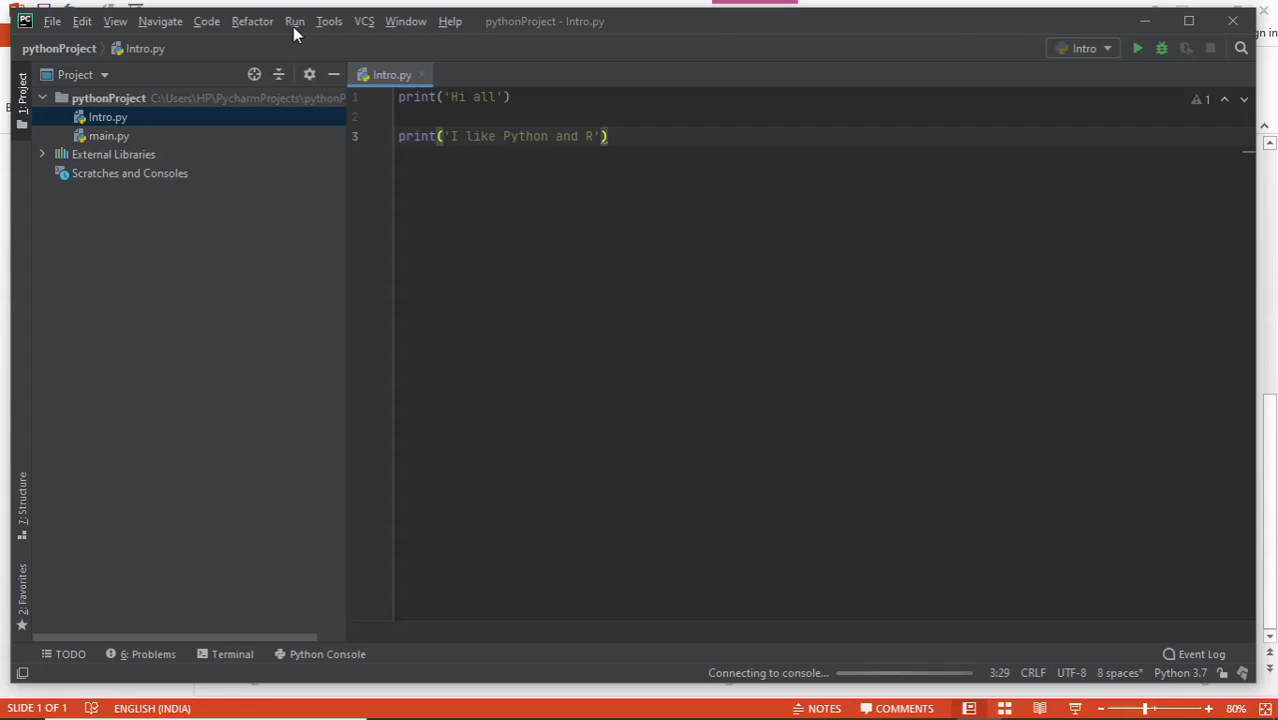
click(294, 20)
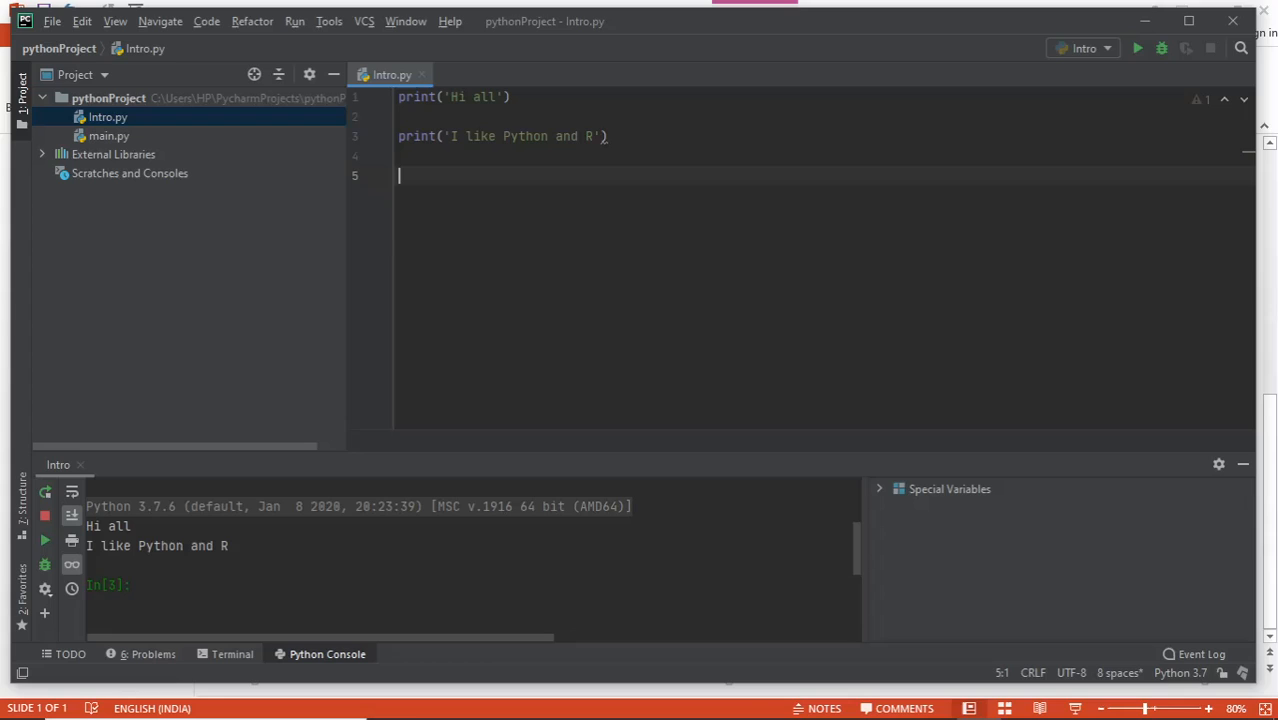
Add a print(9+5) line beneath the existing print statements.
text(print)
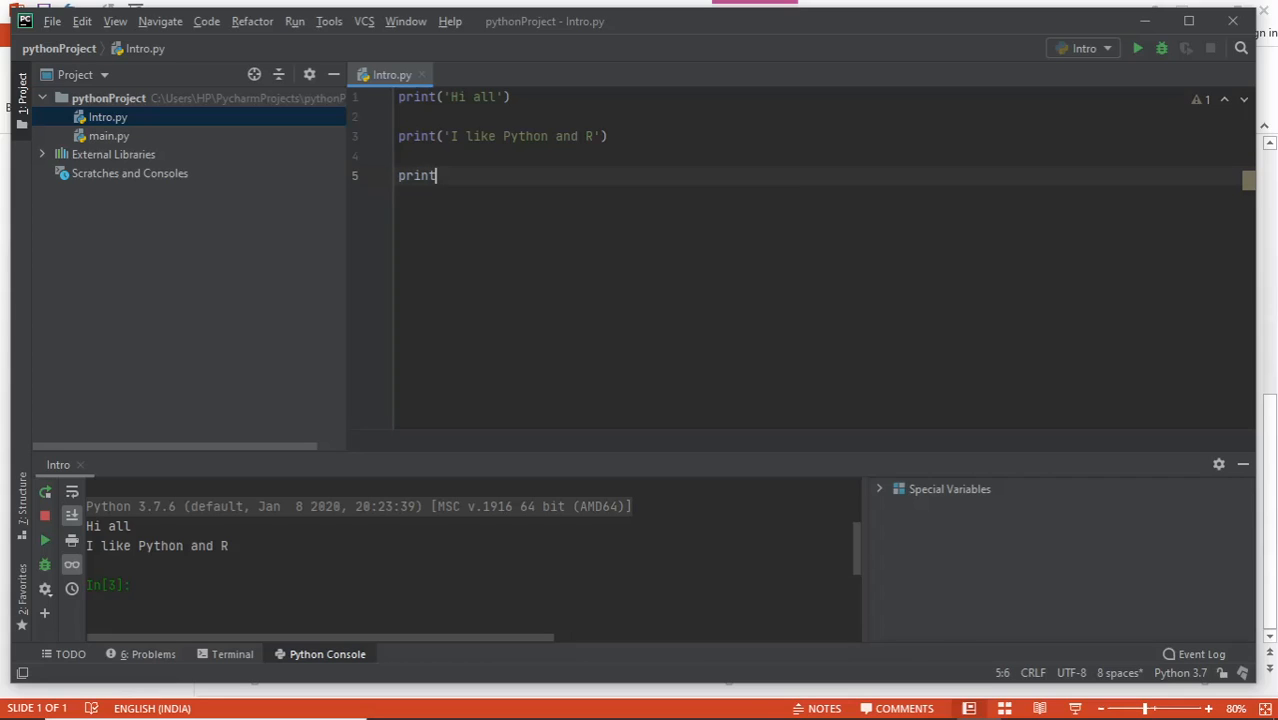
text(()
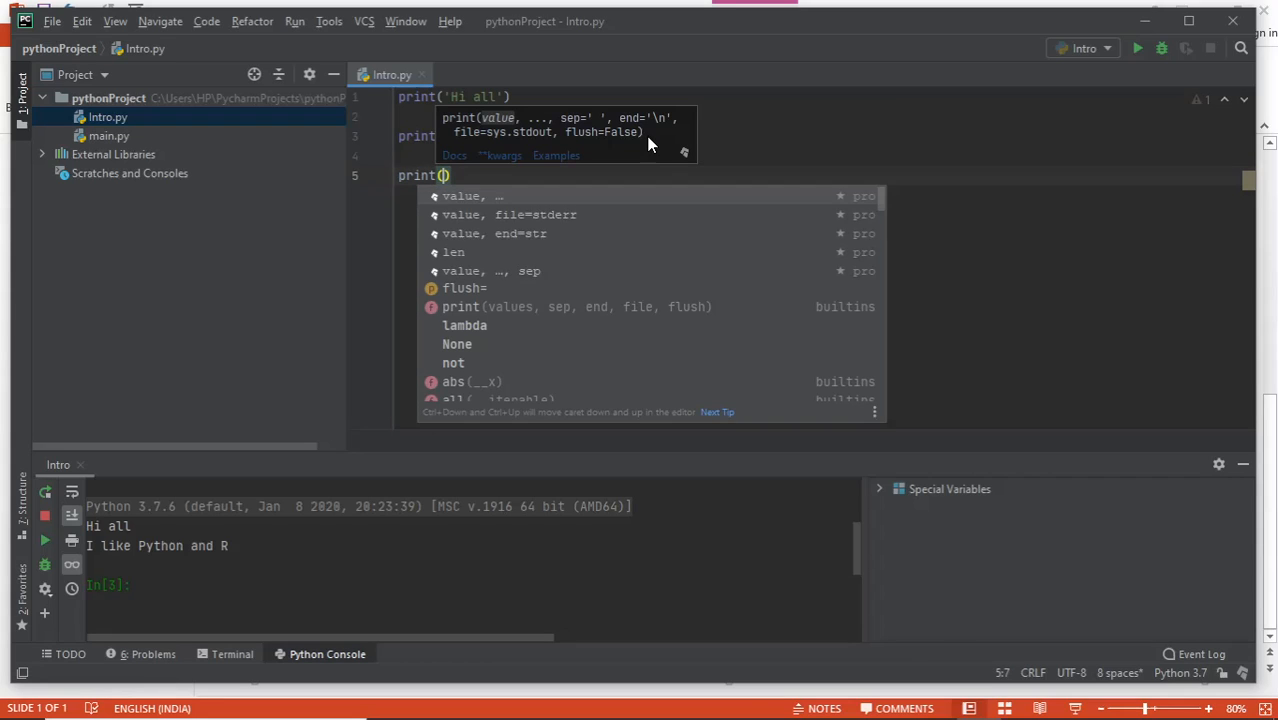
text(9+5)
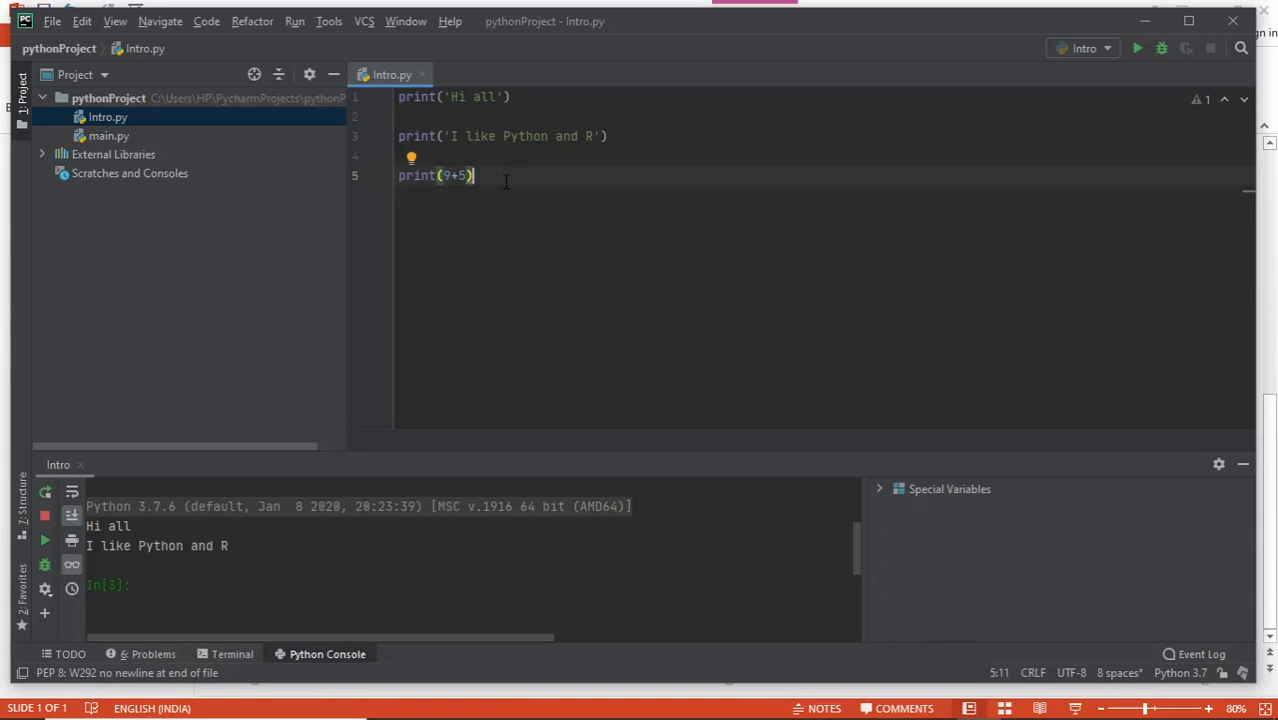
mouse_move(502, 192)
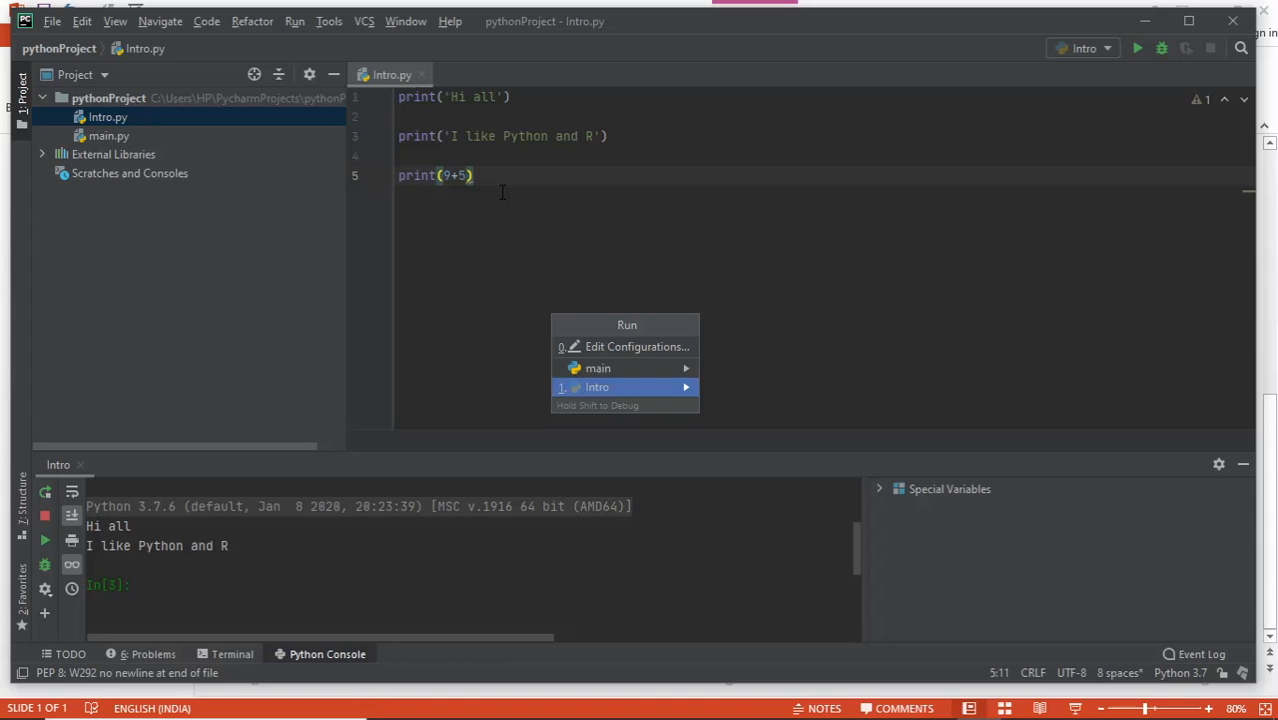
click(596, 388)
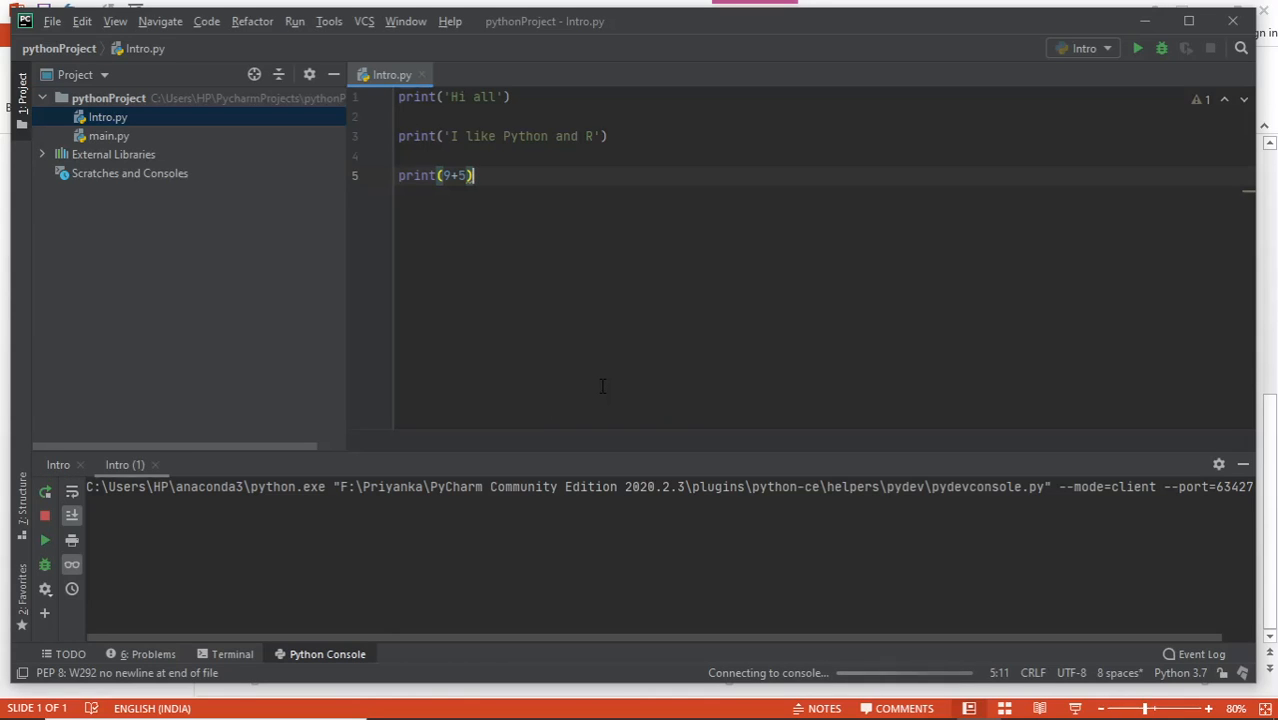
click(1136, 48)
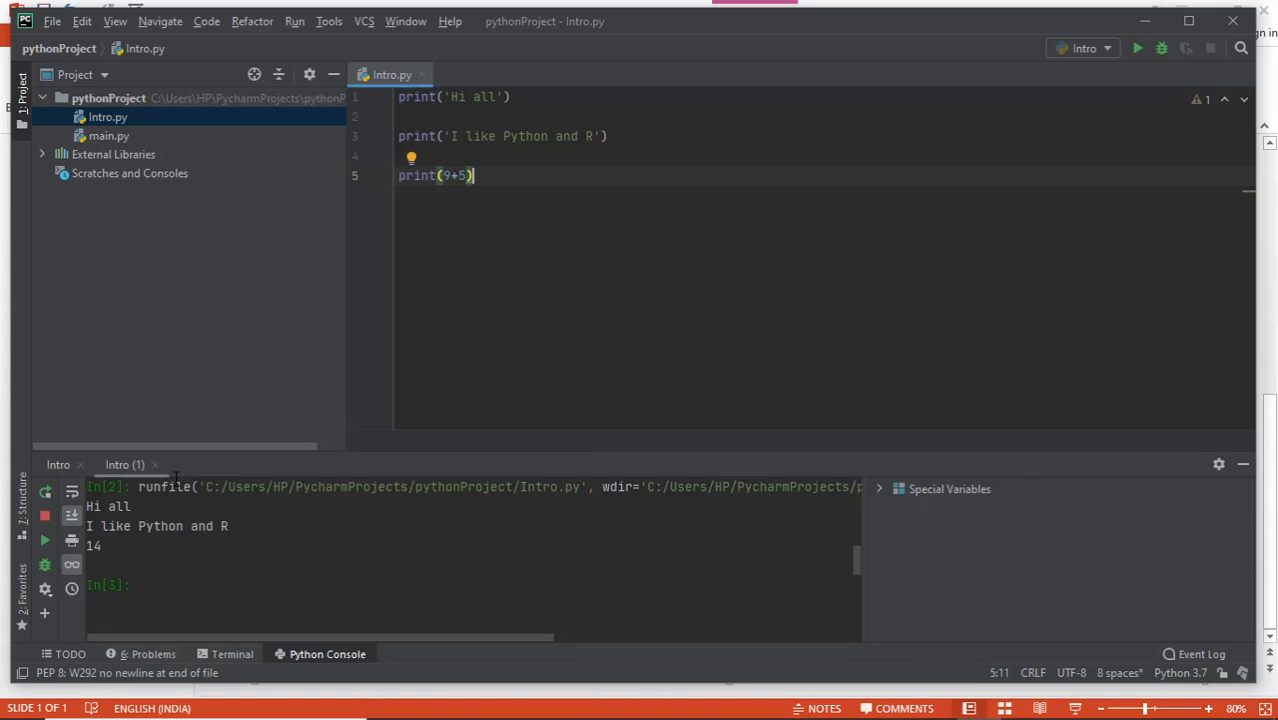
mouse_move(120, 556)
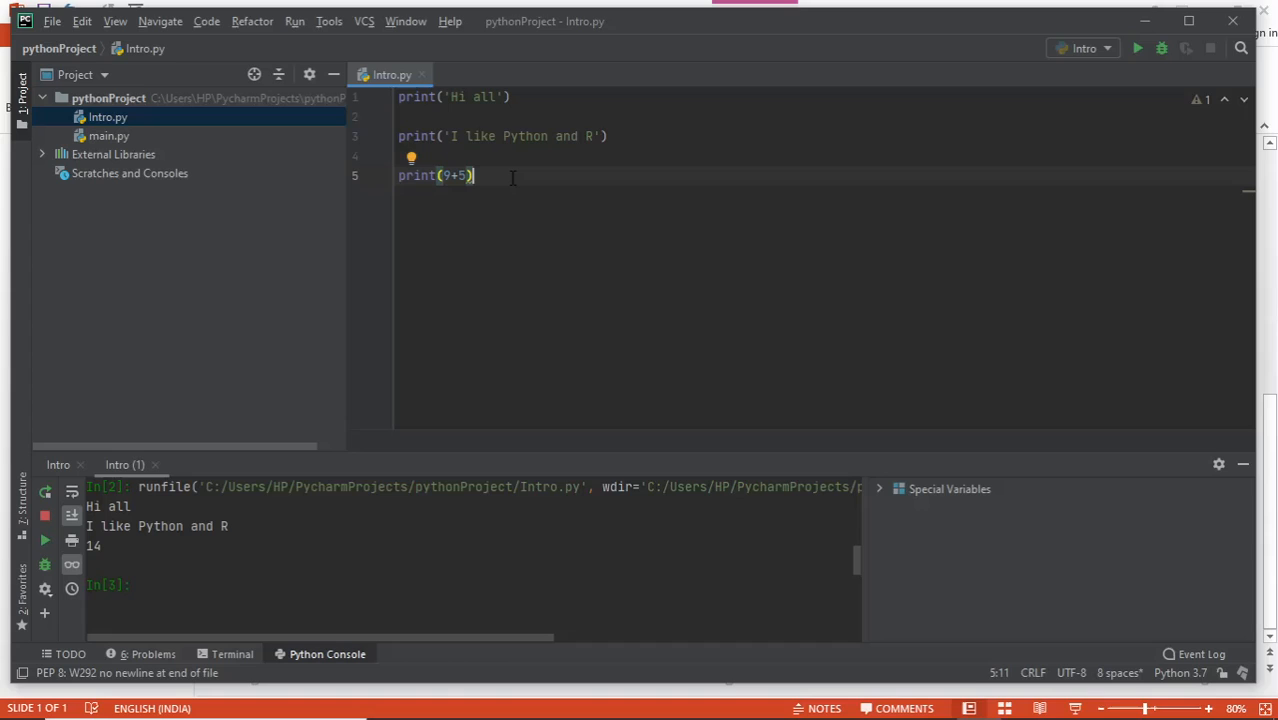
mouse_move(390, 236)
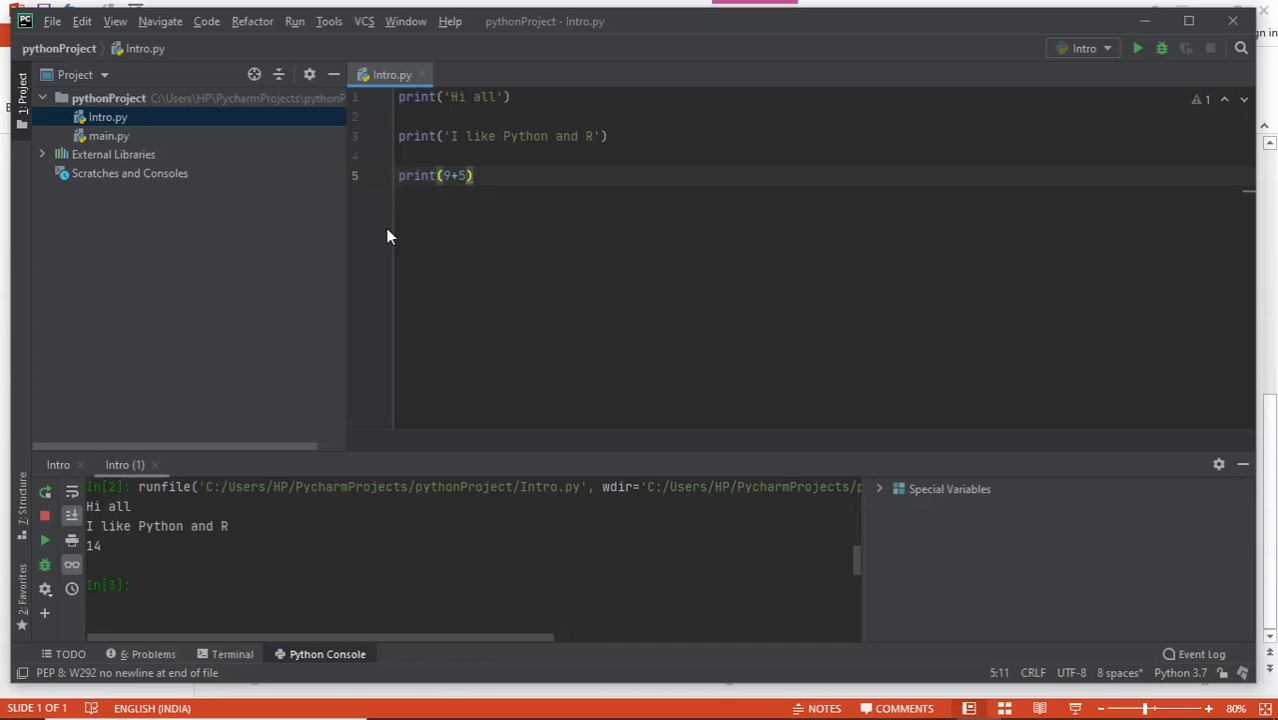
Add print(6*45) on a new line and select it so it alone runs, printing 270.
key(enter)
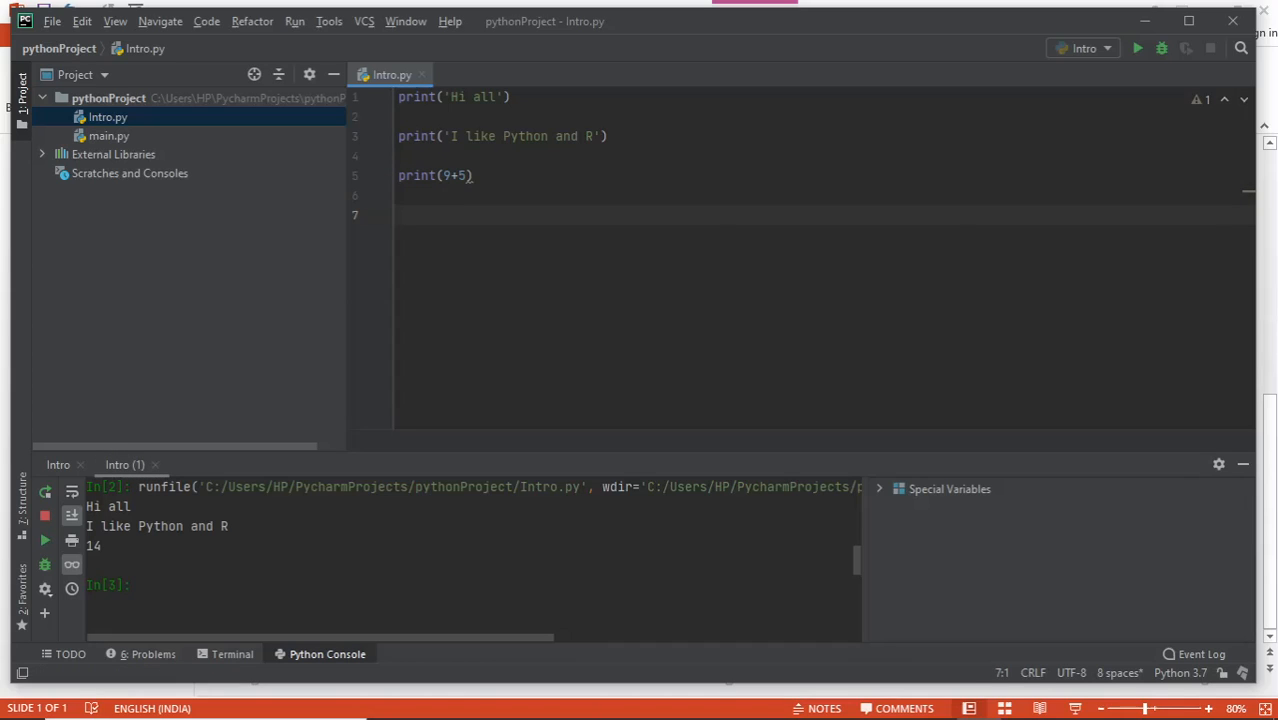
text(print(6*)
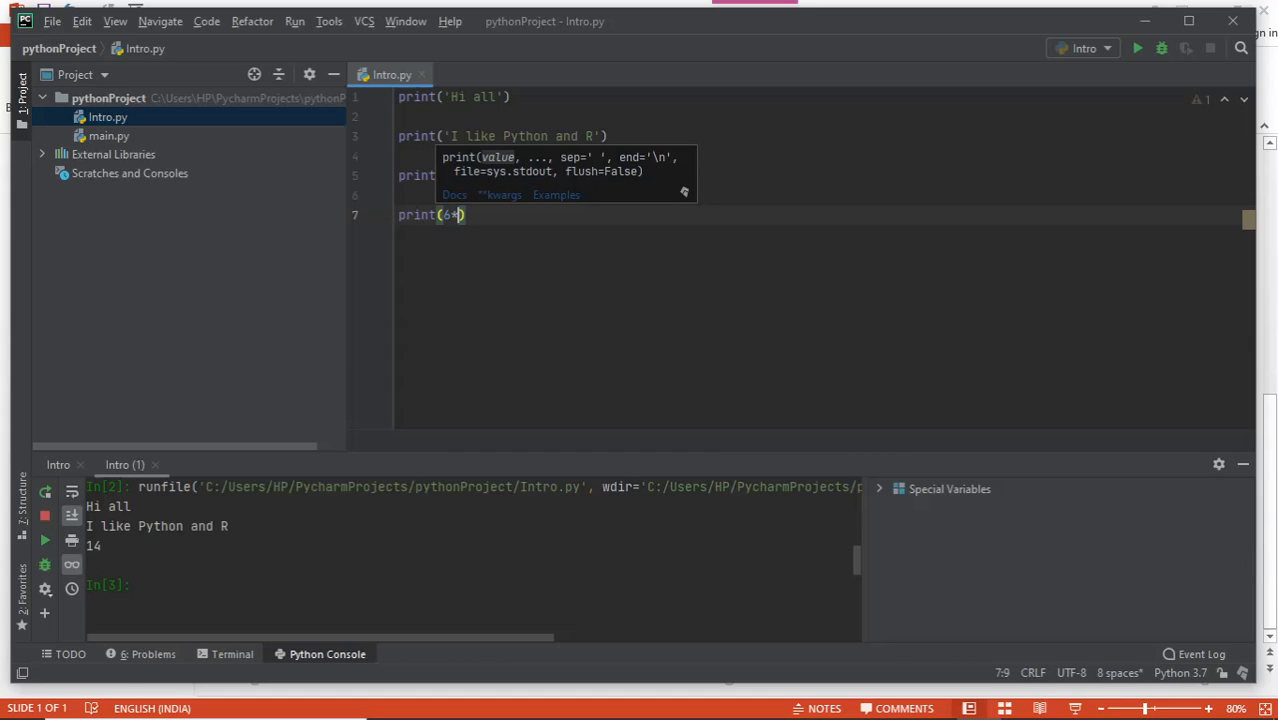
text(45)
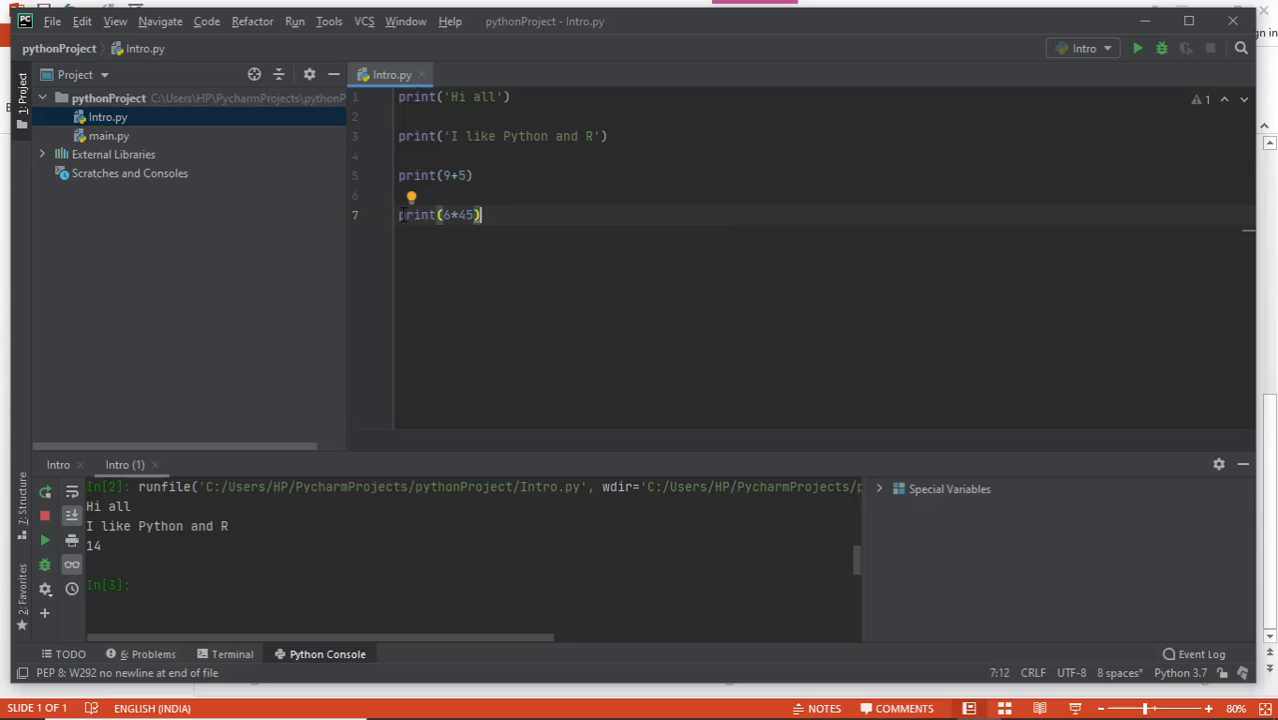
triple_click(438, 214)
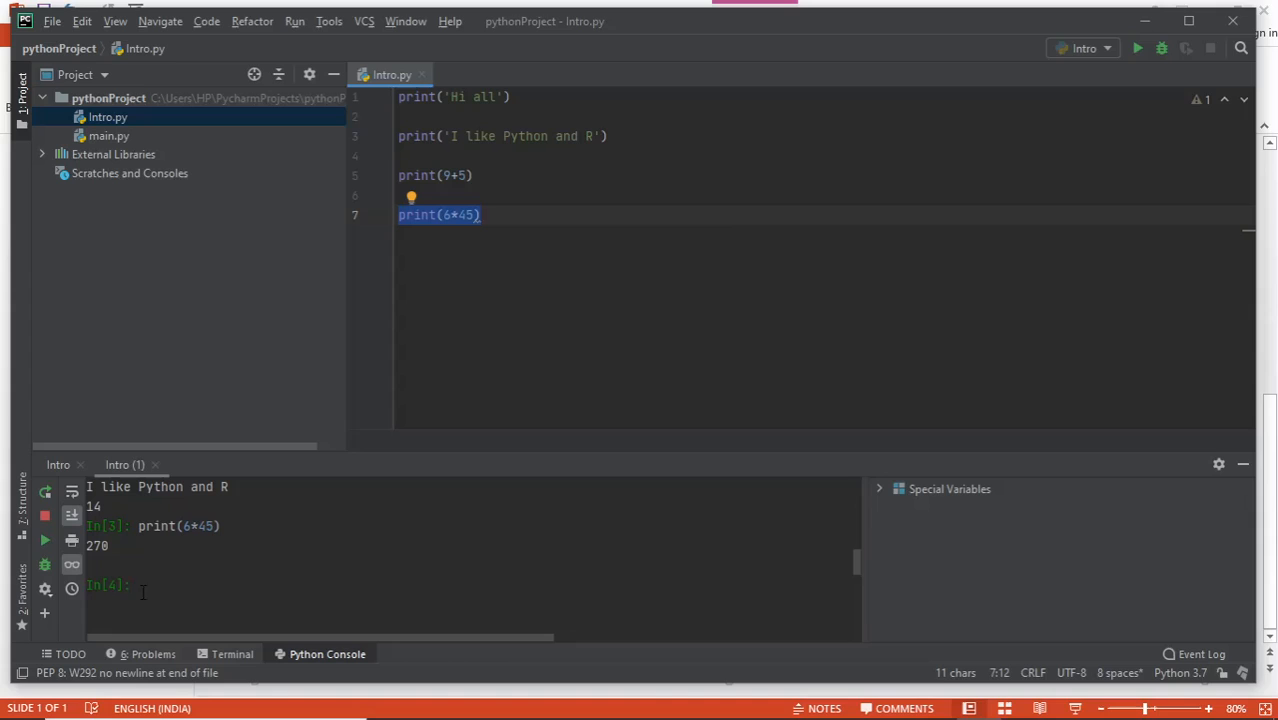
mouse_move(120, 548)
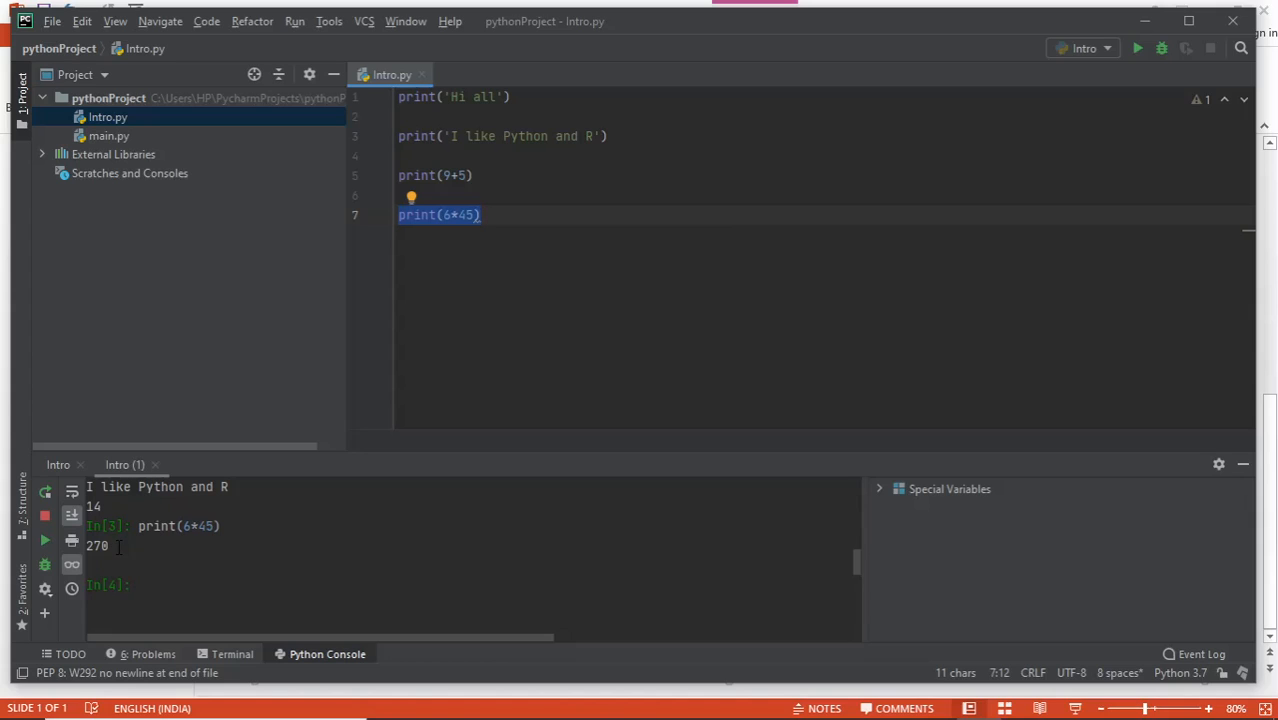
mouse_move(490, 268)
text(a)
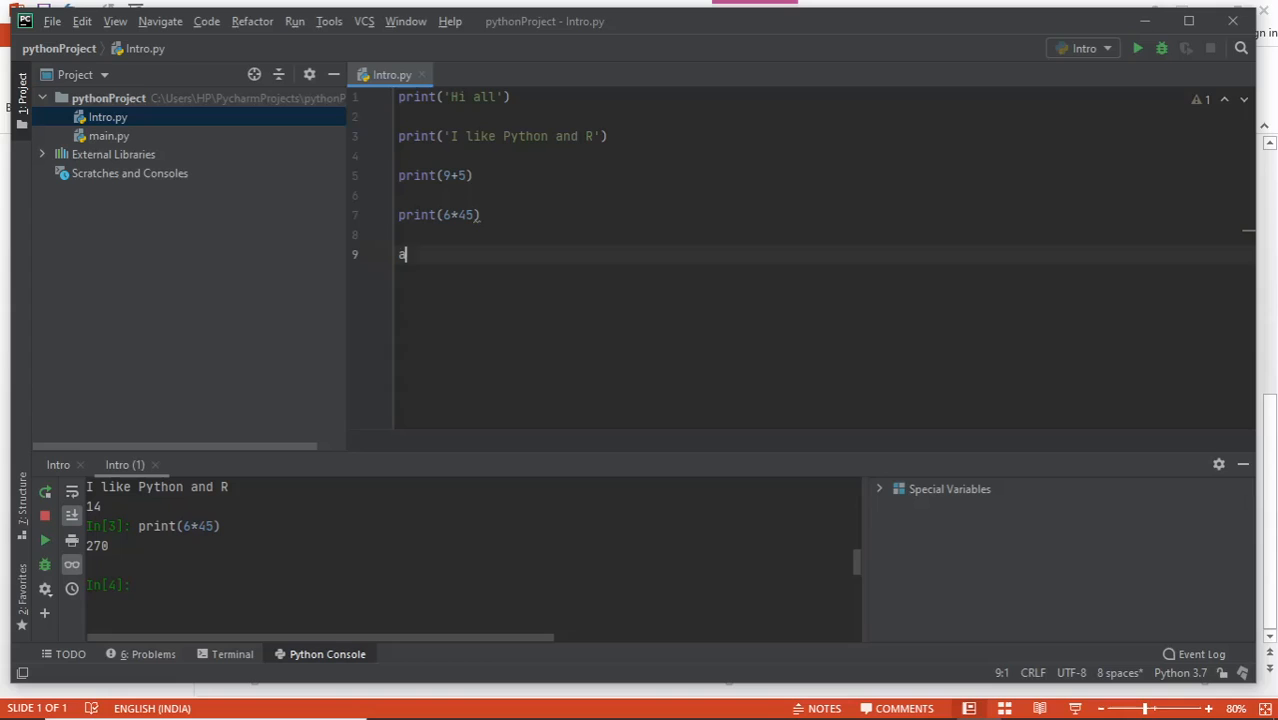
Type the reminder note alt+shift+e on line 9, correcting the mistyped characters.
text(lt+sjhift)
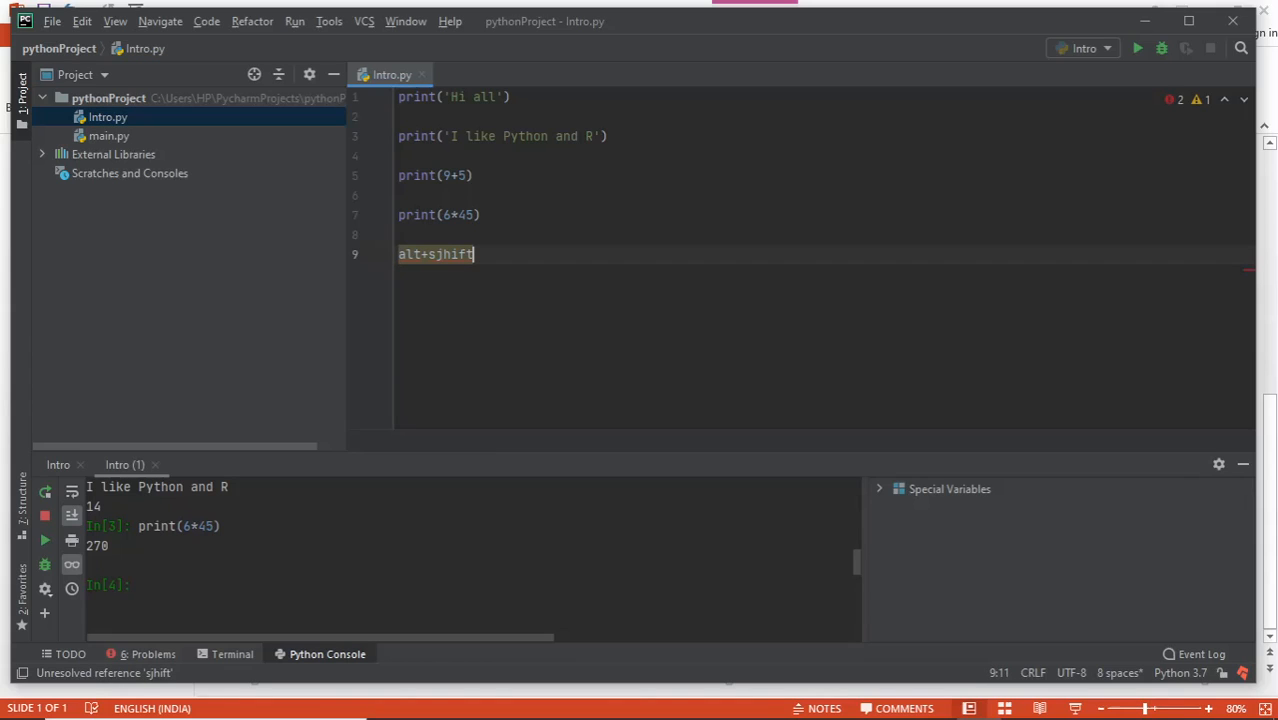
key(BackSpace)
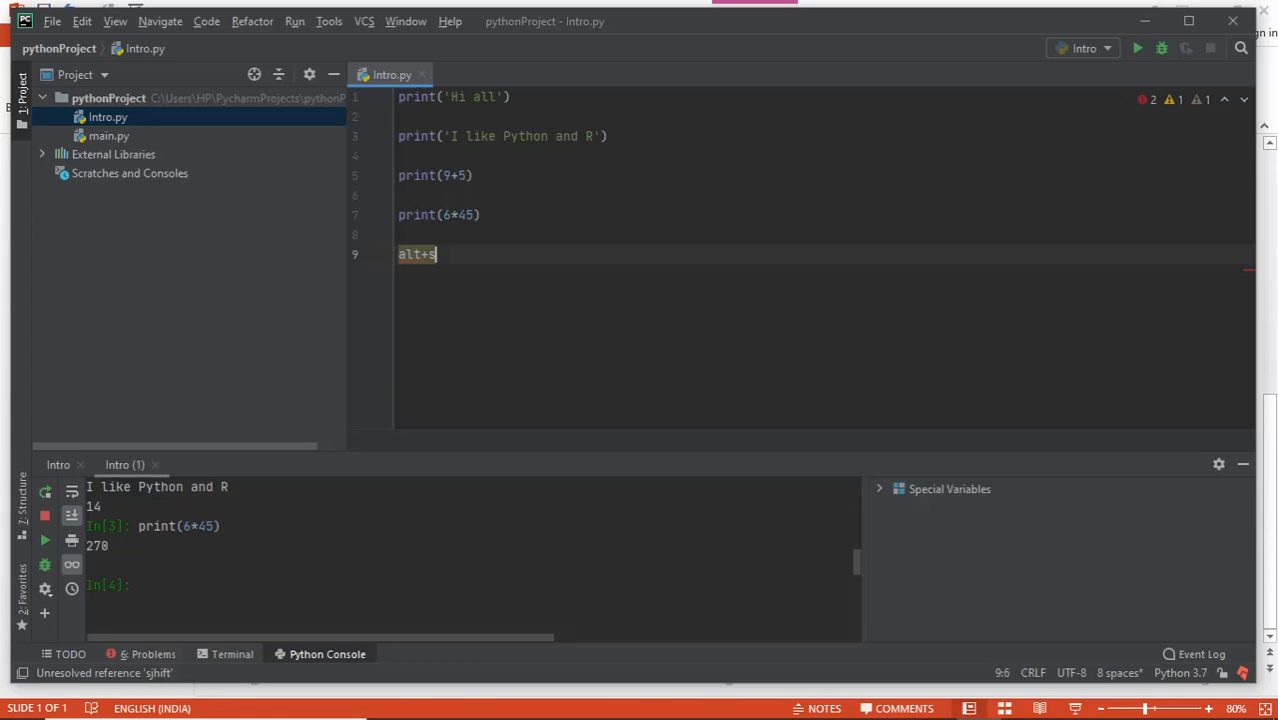
text(hift+)
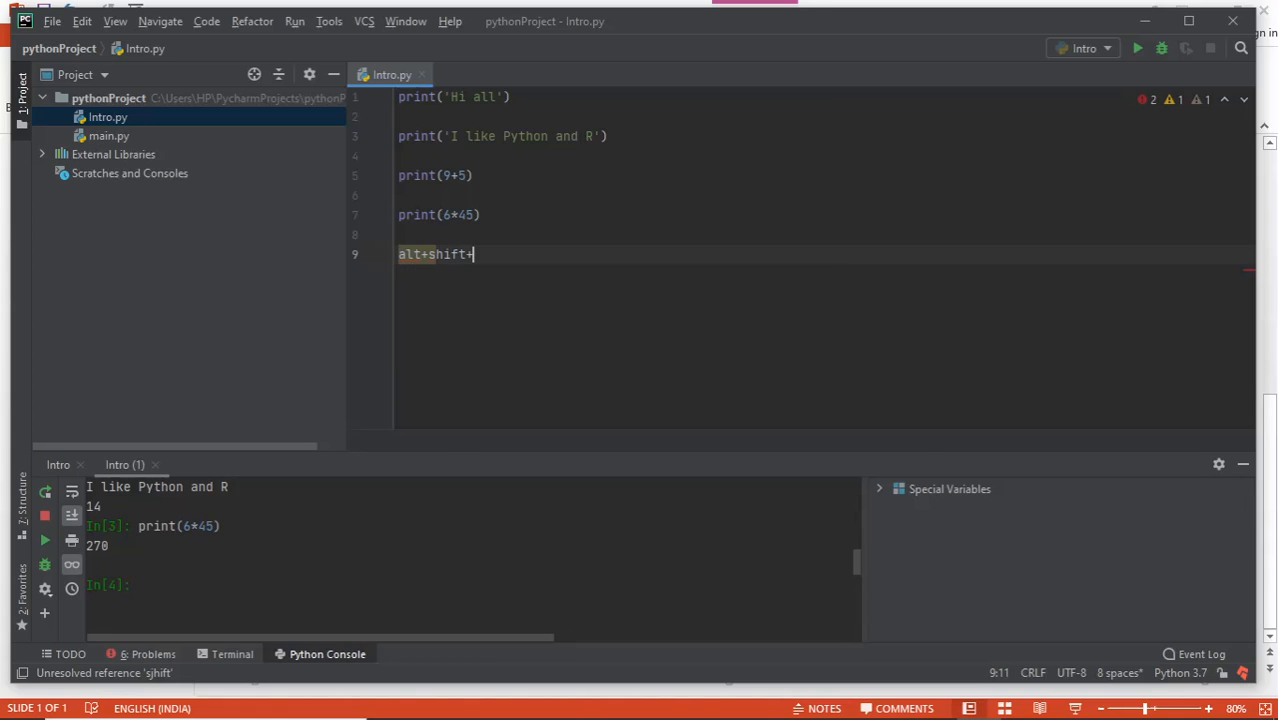
text(e)
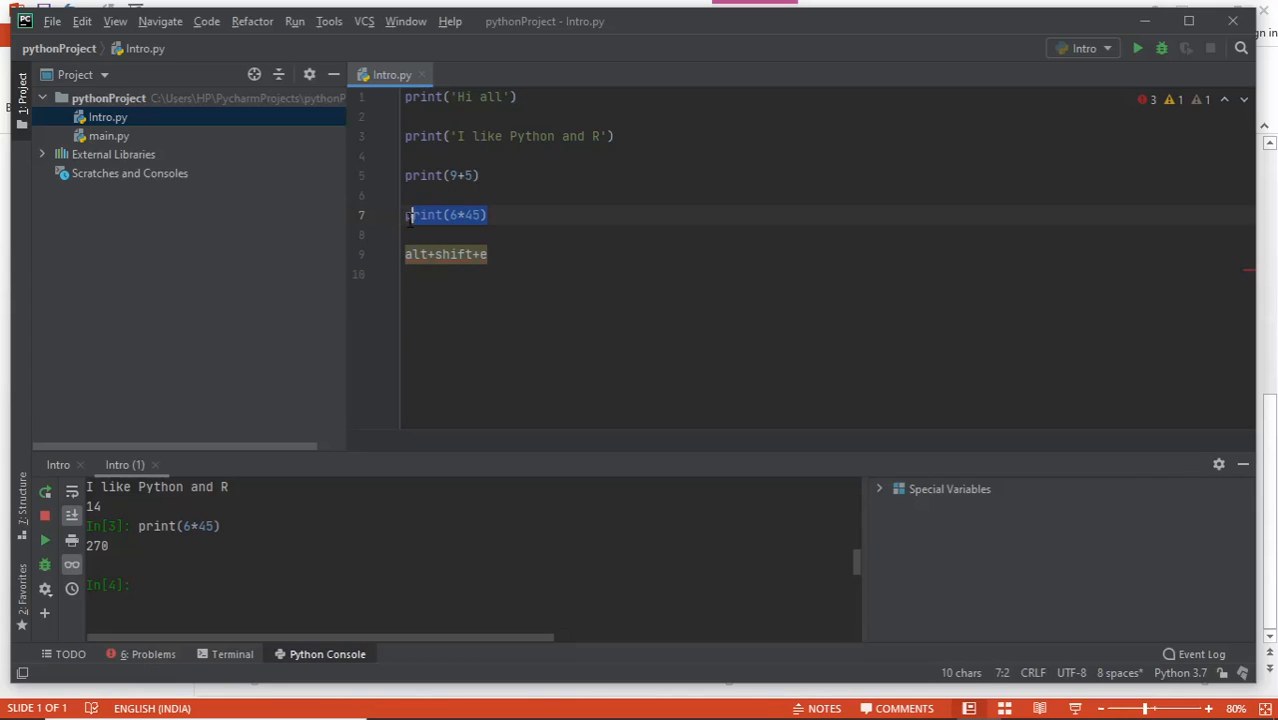
click(490, 254)
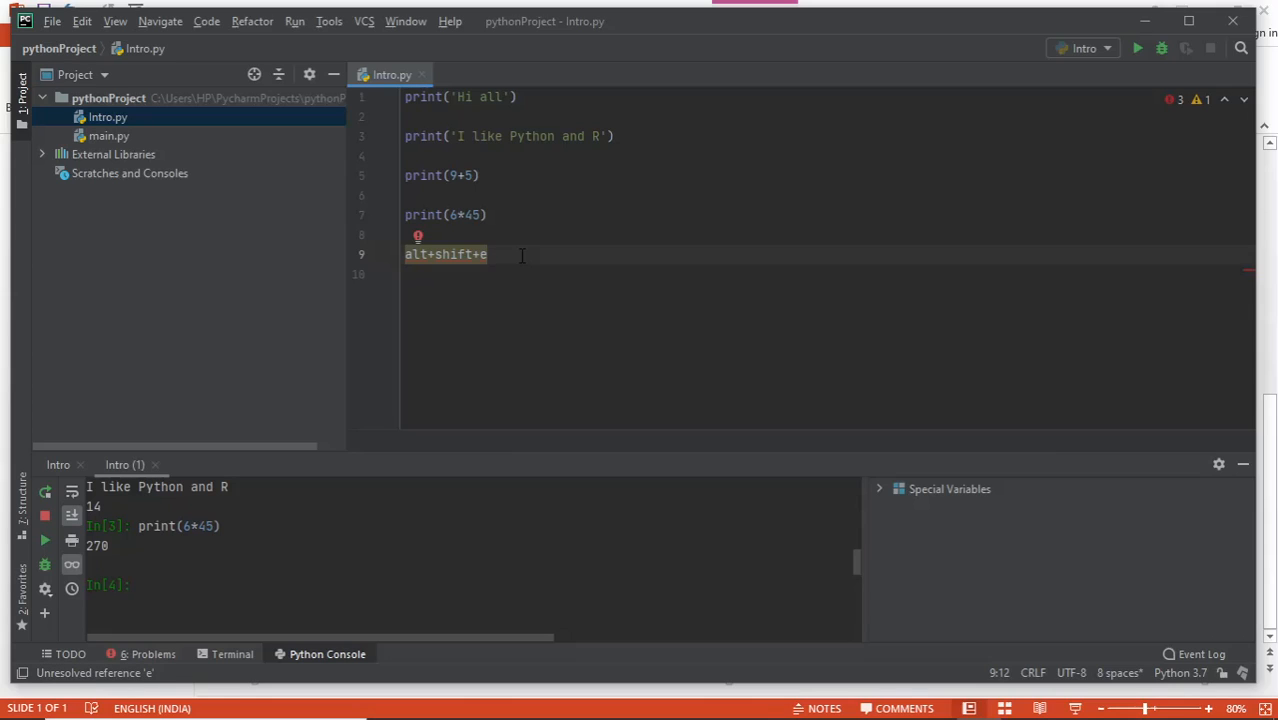
mouse_move(496, 268)
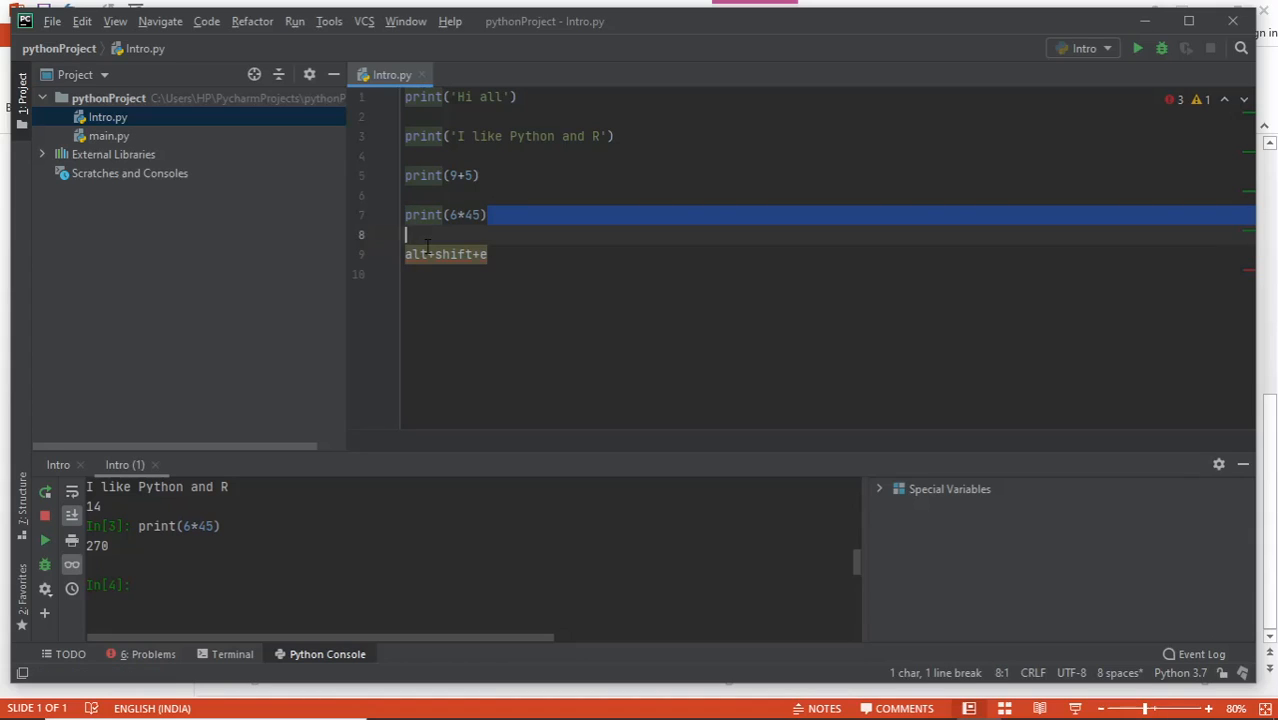
click(490, 214)
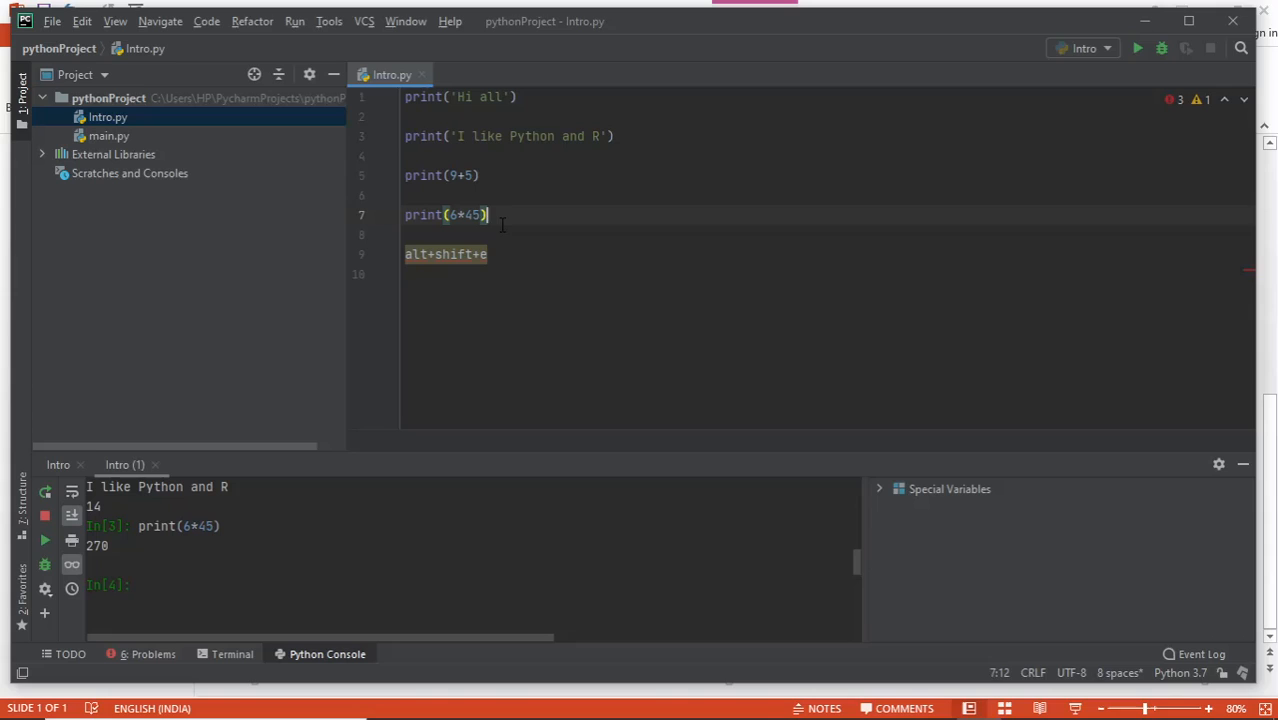
click(490, 254)
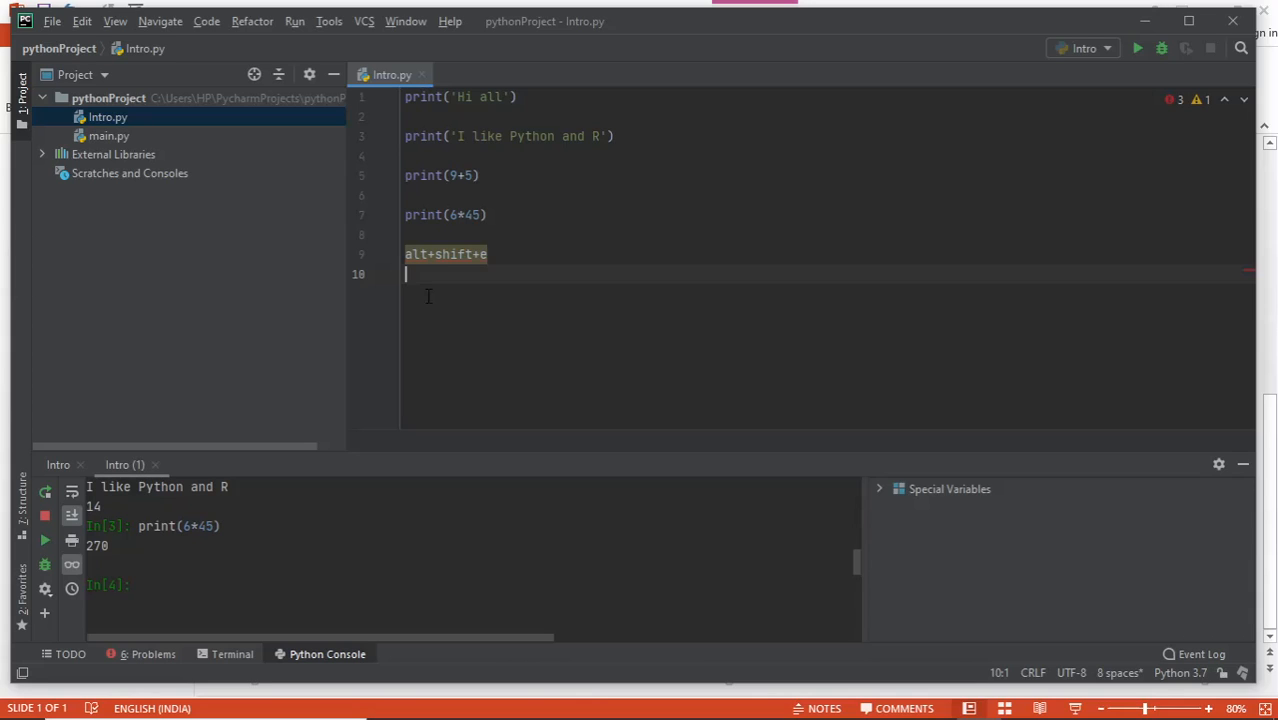
mouse_move(672, 332)
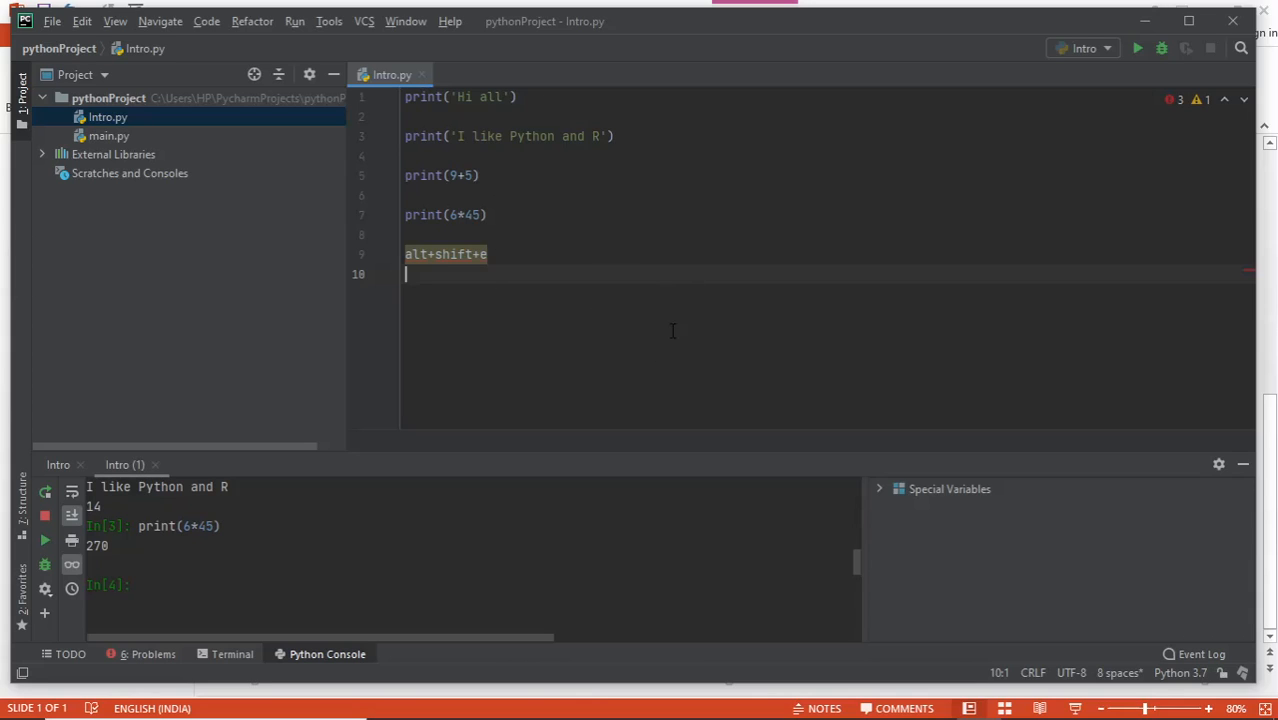